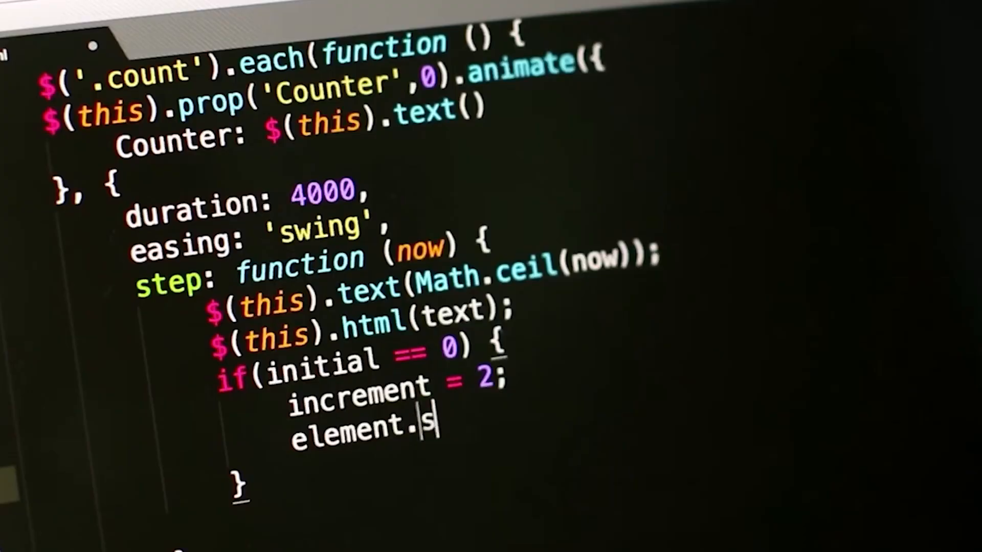
text(isplay)
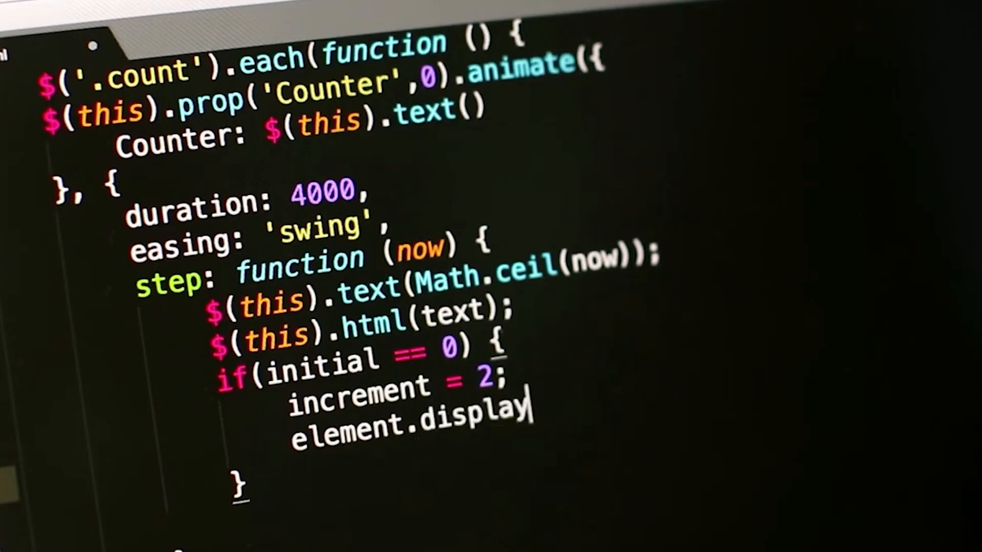